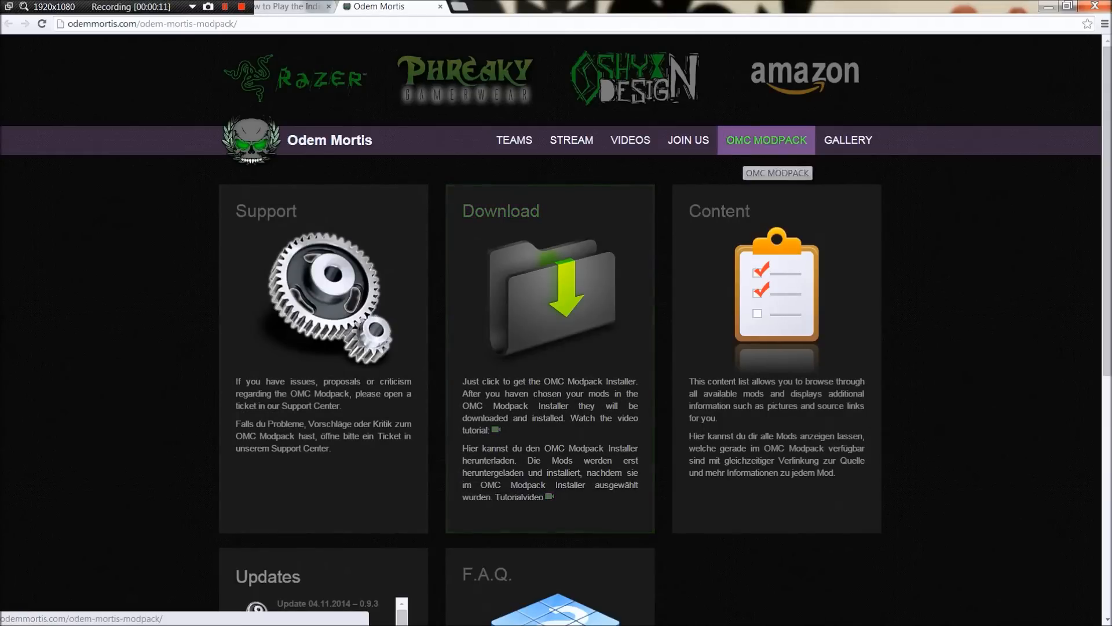
Step: Download the OMC Modpack installer from the Odem Mortis site and run it despite the security warning
{"action": "left_click", "coordinate": [550, 296]}
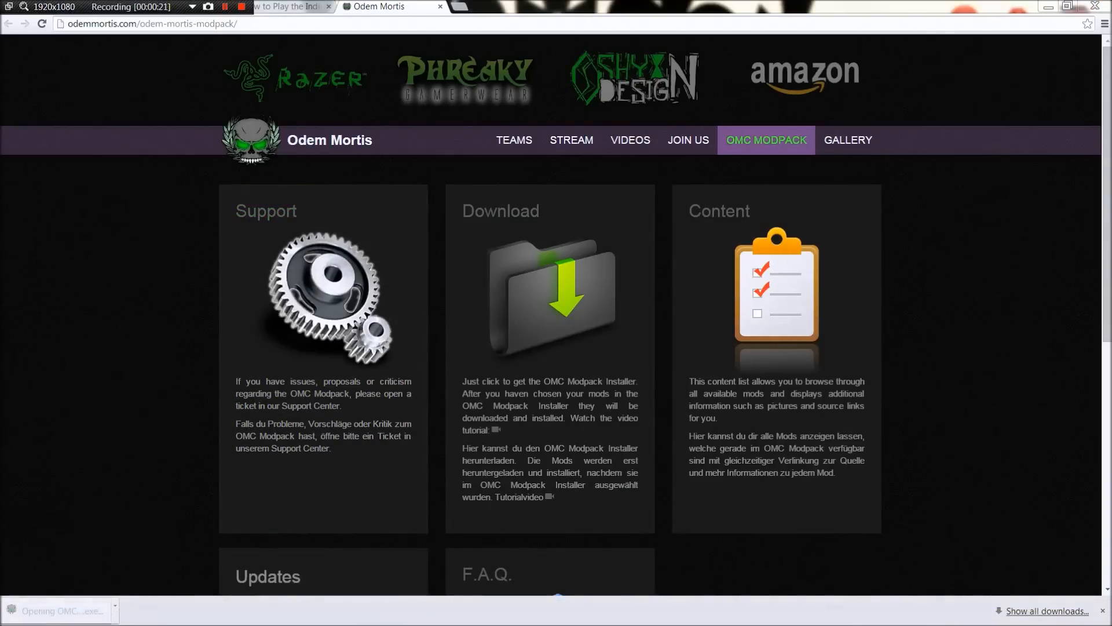
{"action": "left_click", "coordinate": [62, 610]}
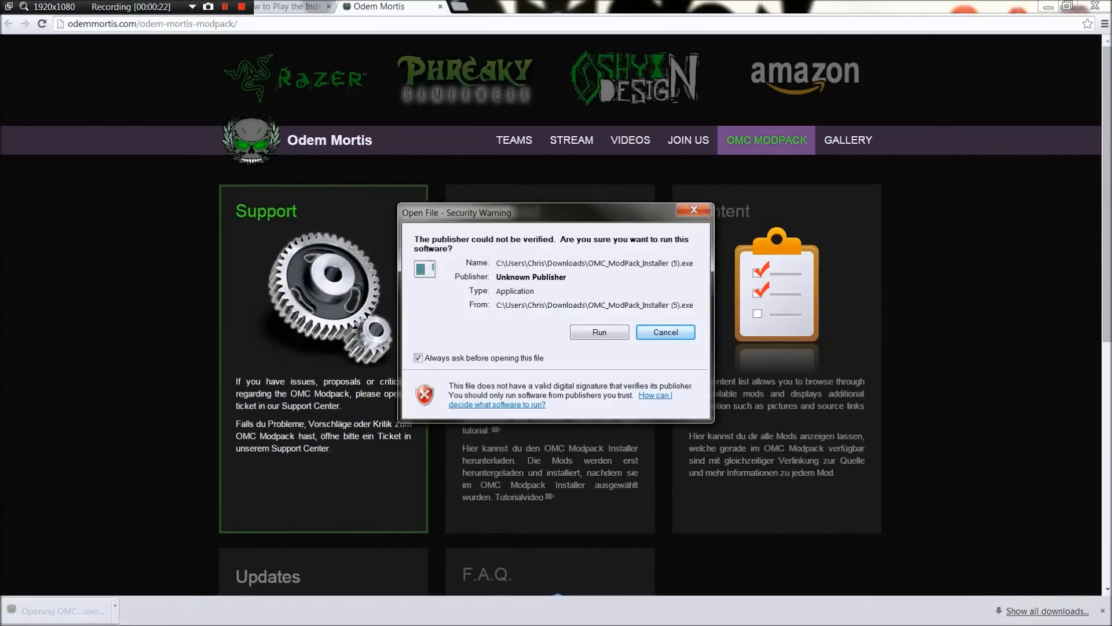
{"action": "left_click", "coordinate": [663, 332]}
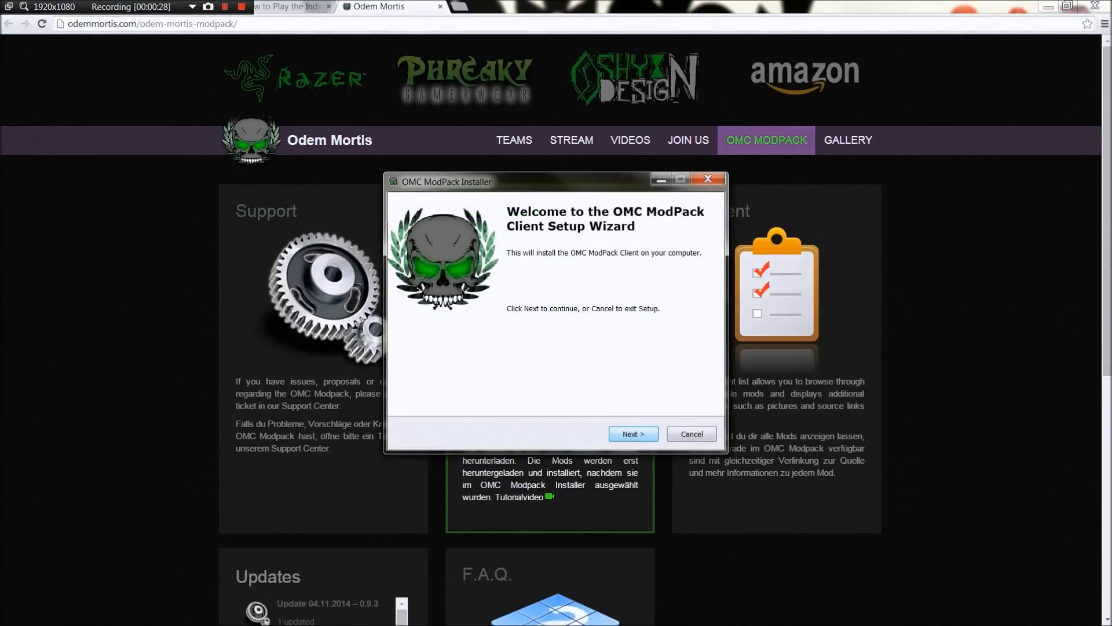
Step: Pass the welcome page, accepting the default data folder and the World_of_Tanks install folder
{"action": "left_click", "coordinate": [632, 434]}
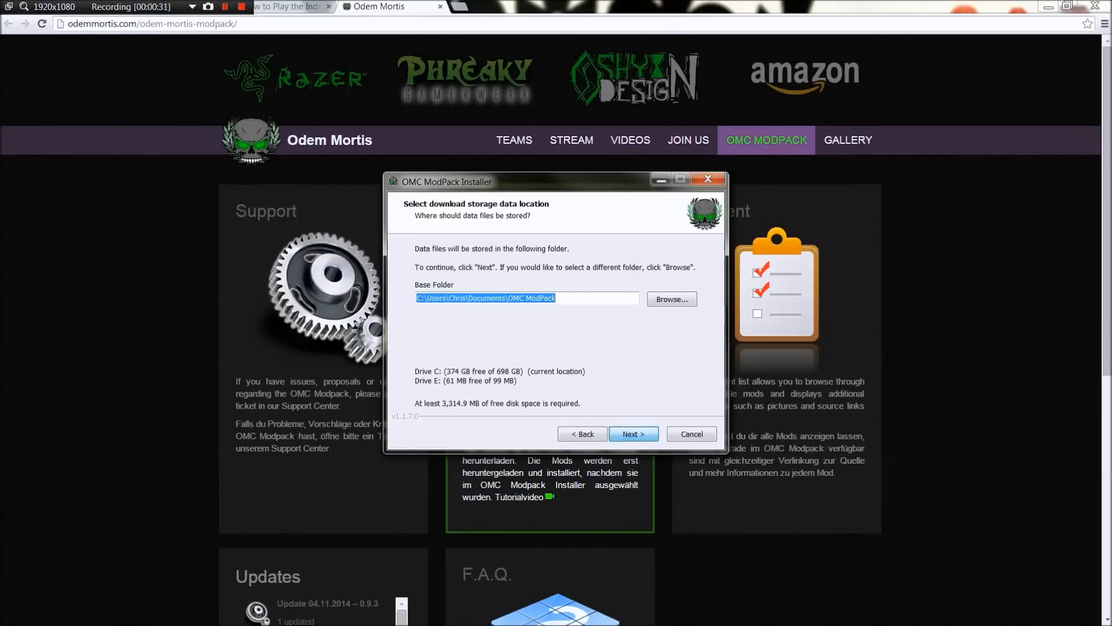
{"action": "left_click", "coordinate": [632, 433]}
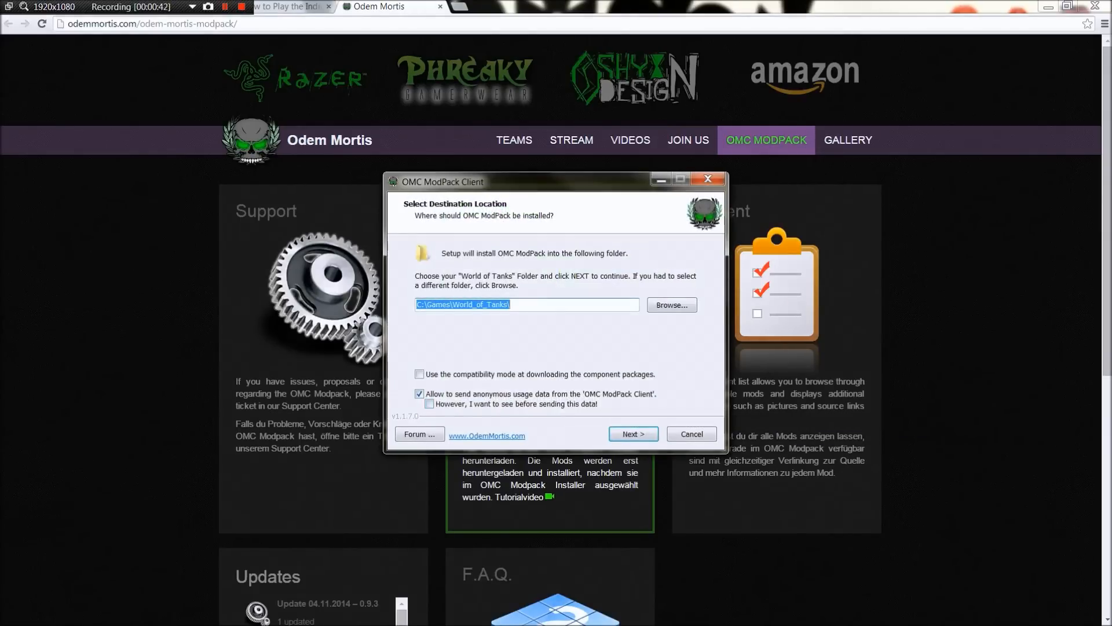
{"action": "left_click", "coordinate": [632, 433]}
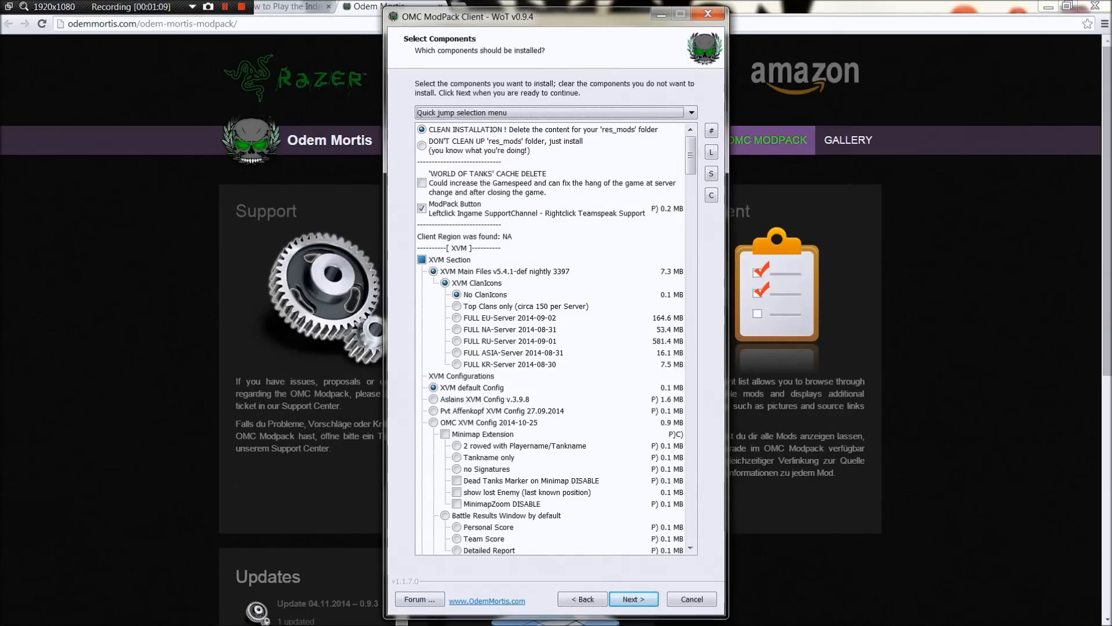
Step: Scroll through the component list to review the XVM, two-row carousel and crosshair options
{"action": "scroll", "scroll_direction": "down", "scroll_amount": 3}
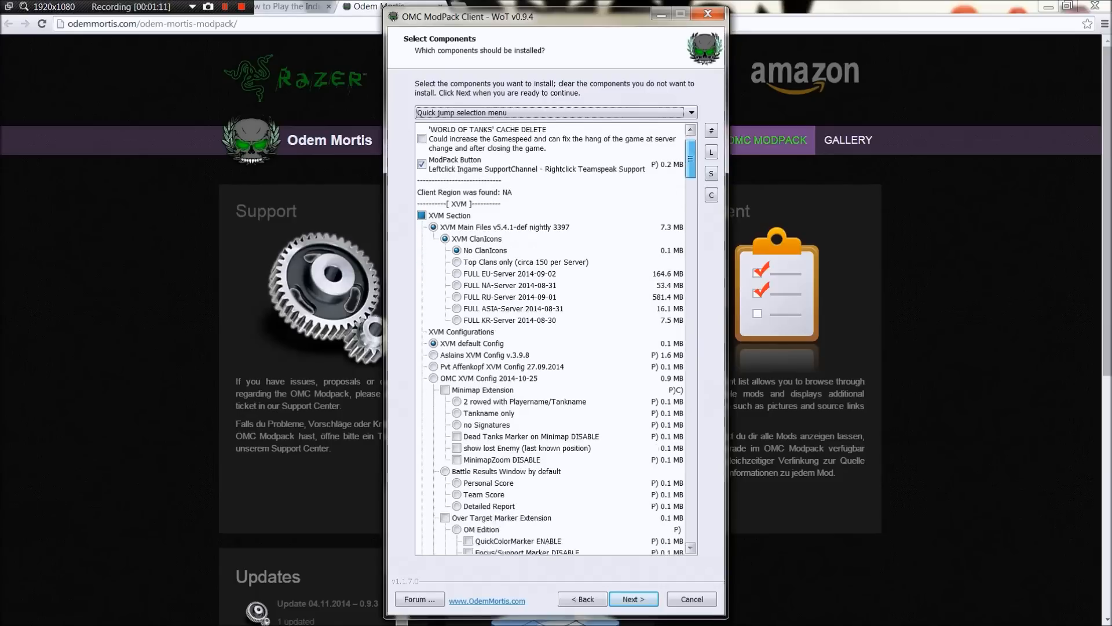
{"action": "scroll", "scroll_direction": "down", "scroll_amount": 3}
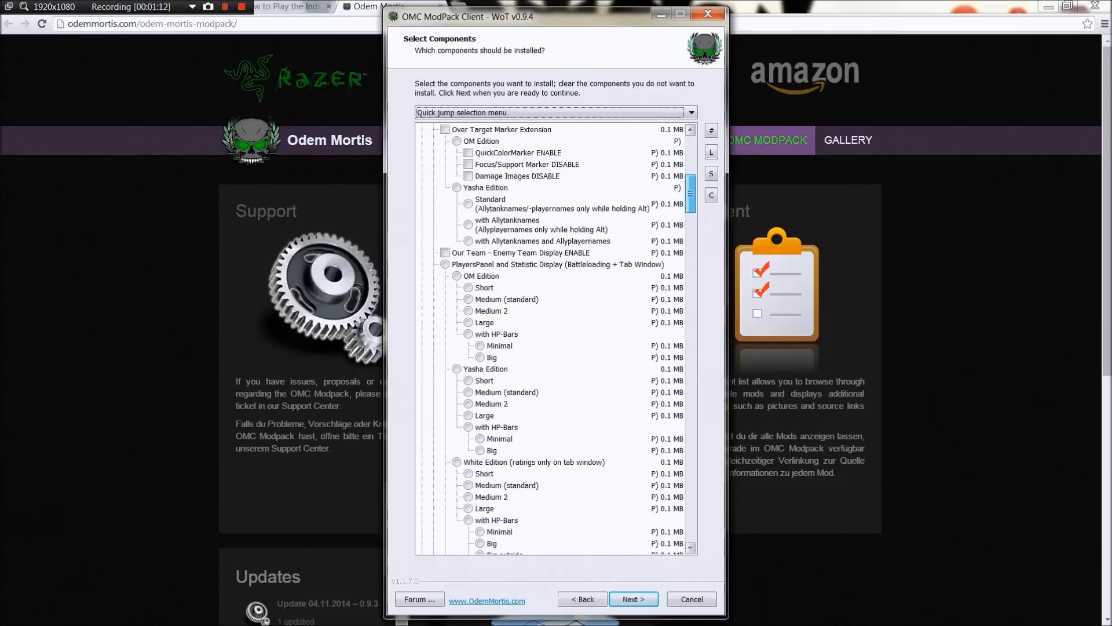
{"action": "scroll", "scroll_direction": "down", "scroll_amount": 3}
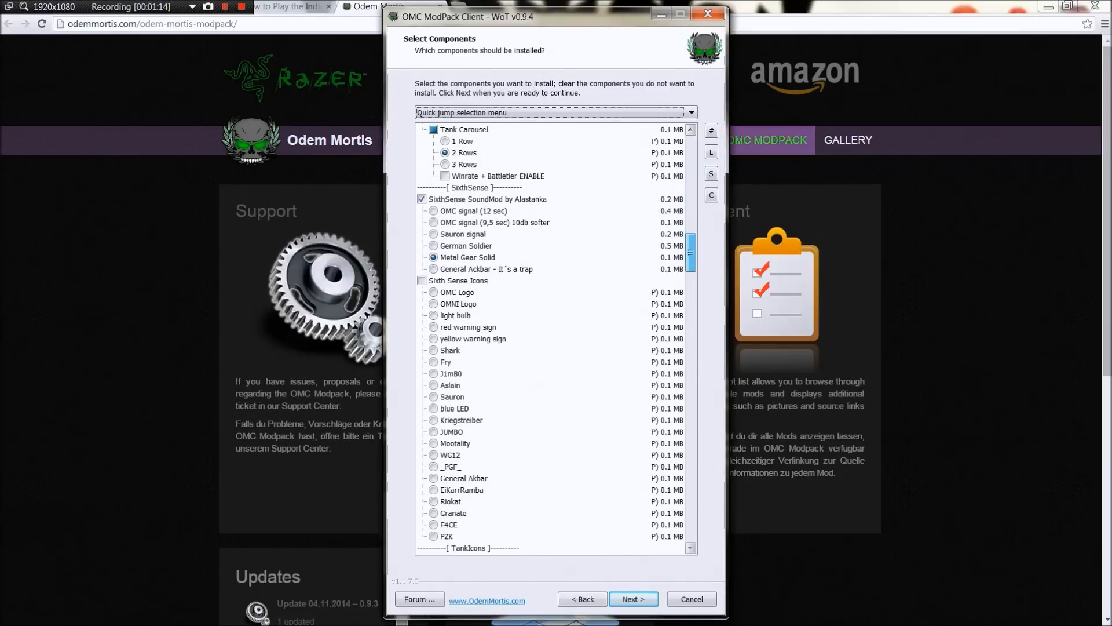
{"action": "scroll", "scroll_direction": "down", "scroll_amount": 3}
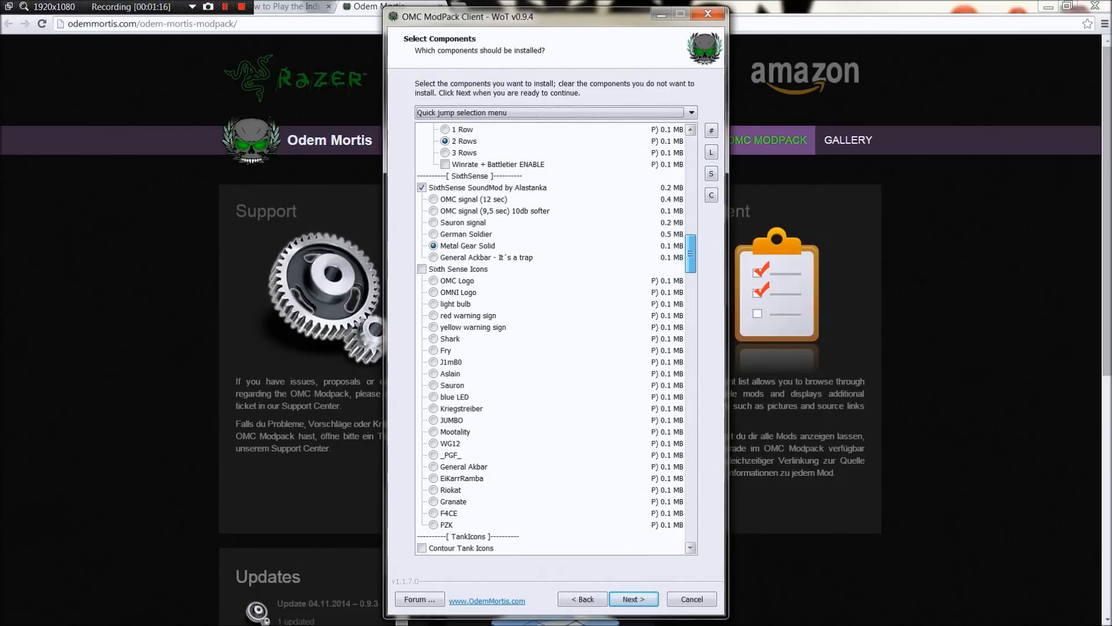
{"action": "scroll", "scroll_direction": "down", "scroll_amount": 3}
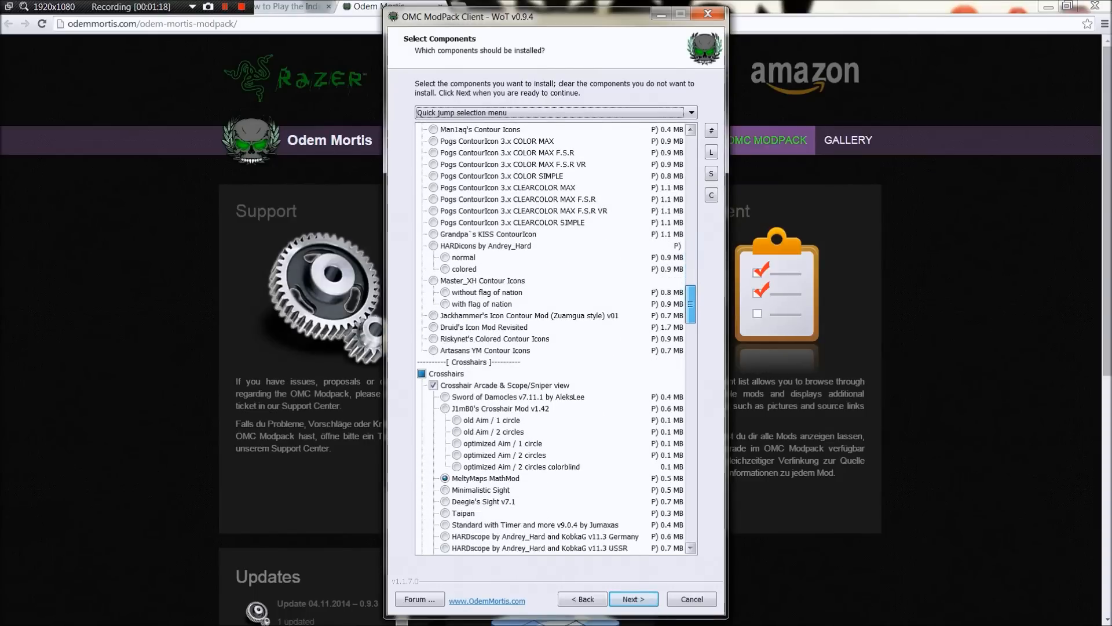
{"action": "scroll", "scroll_direction": "down", "scroll_amount": 3}
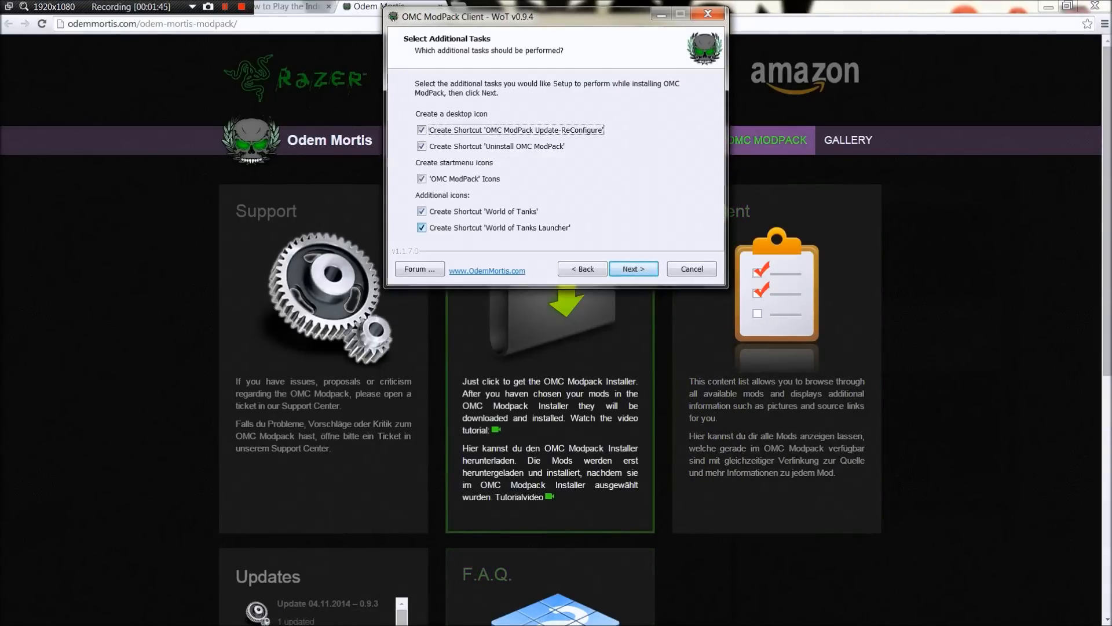
Step: Uncheck the Start menu, game and Uninstall shortcuts, then start the installation
{"action": "left_click", "coordinate": [421, 178]}
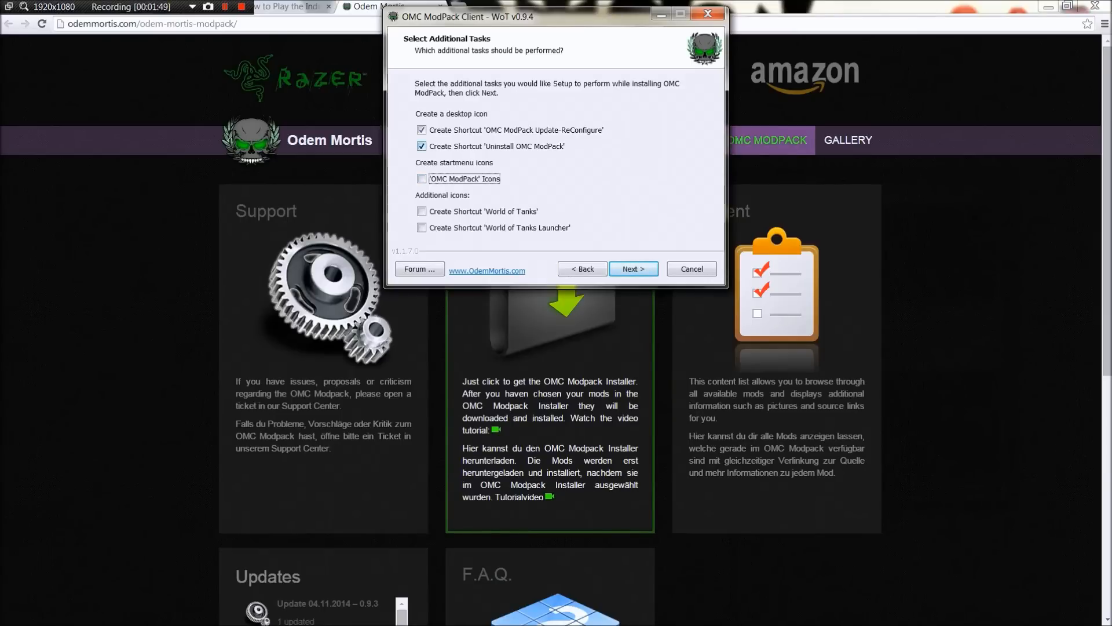
{"action": "left_click", "coordinate": [421, 145]}
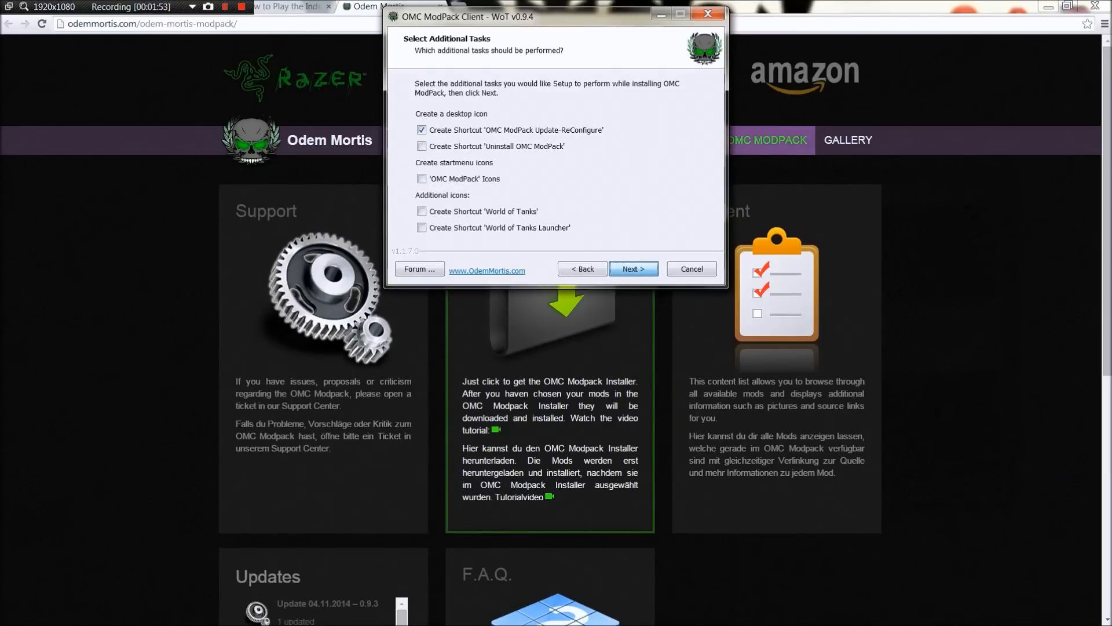
{"action": "left_click", "coordinate": [632, 269]}
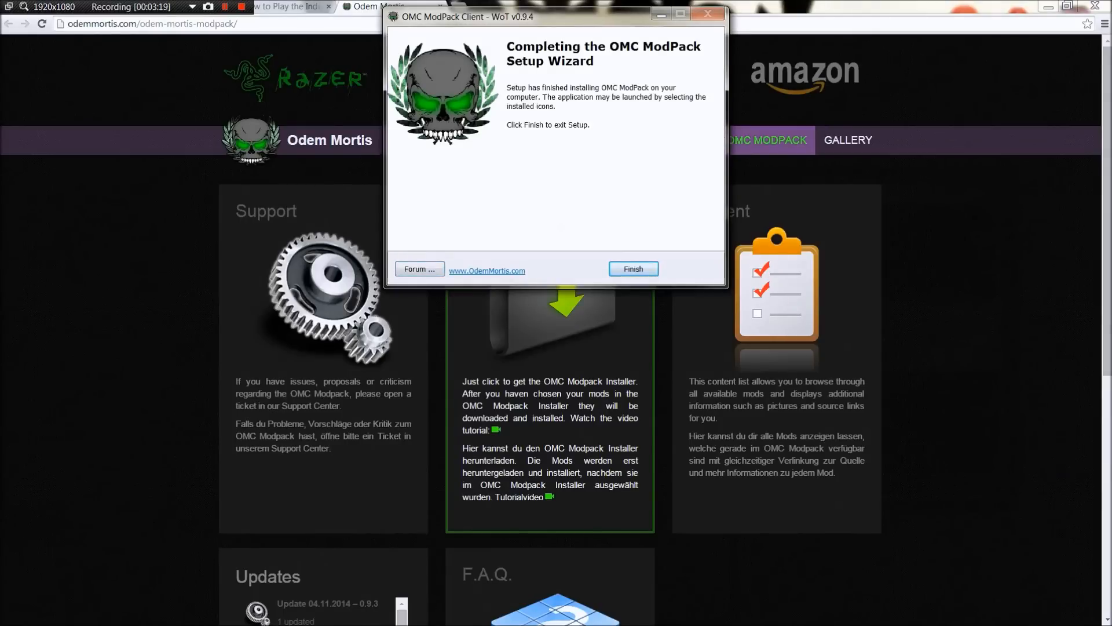
Step: Finish the Completing the OMC ModPack Setup Wizard page to close the installer
{"action": "left_click", "coordinate": [632, 269]}
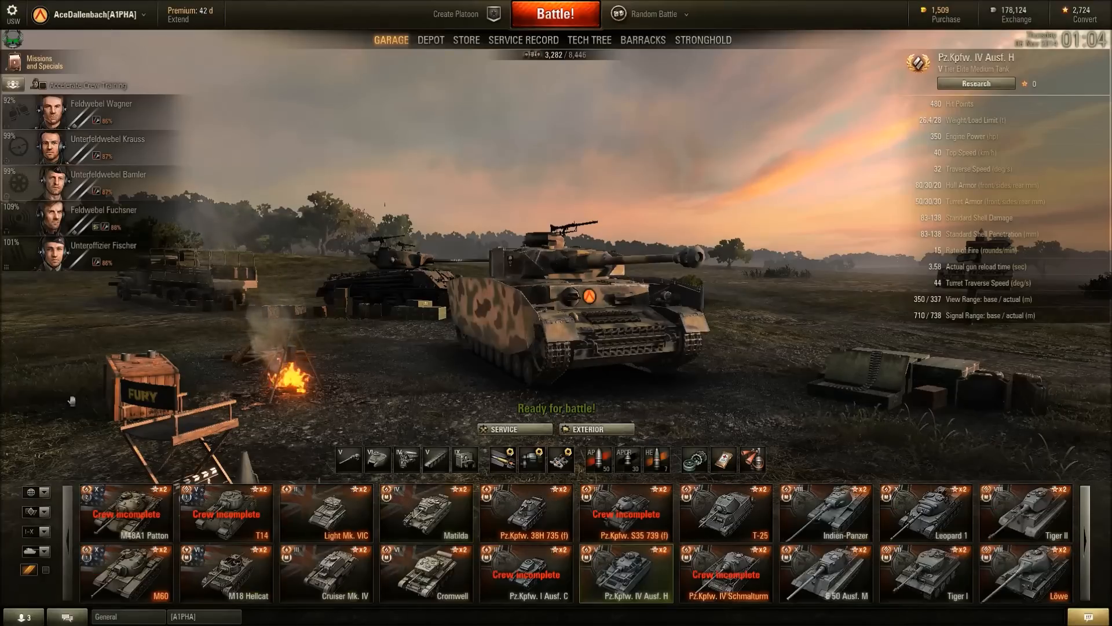
Step: Scroll the two-row tank carousel right to browse more tanks
{"action": "scroll", "scroll_direction": "right", "scroll_amount": 3}
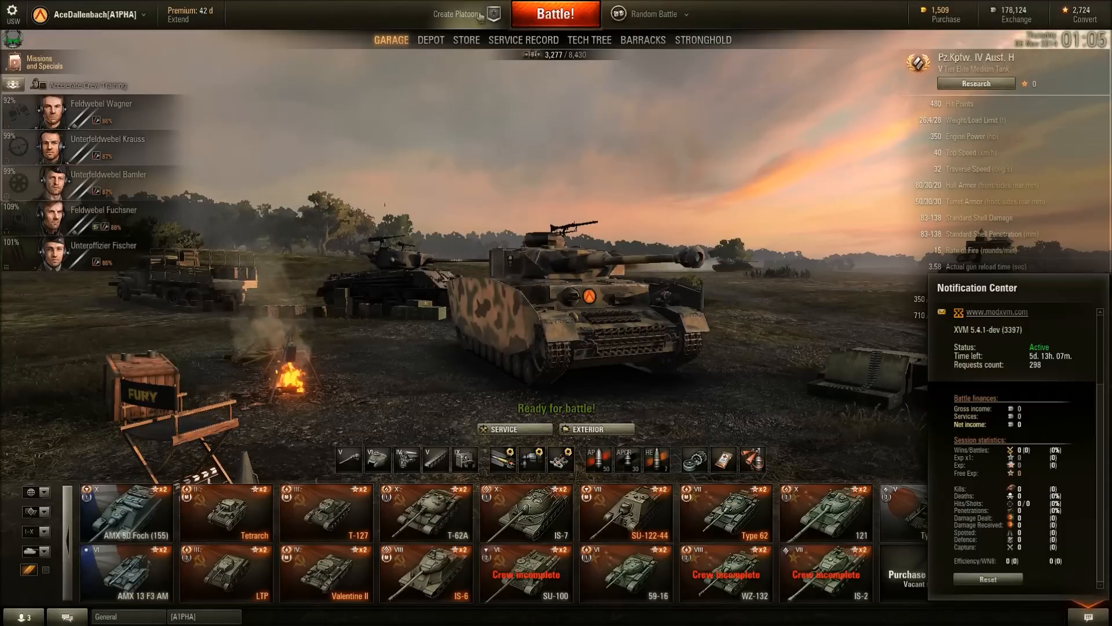
Step: Check the Service Record Statistics and Vehicles tabs for XVM ratings, then return to Garage
{"action": "left_click", "coordinate": [524, 40]}
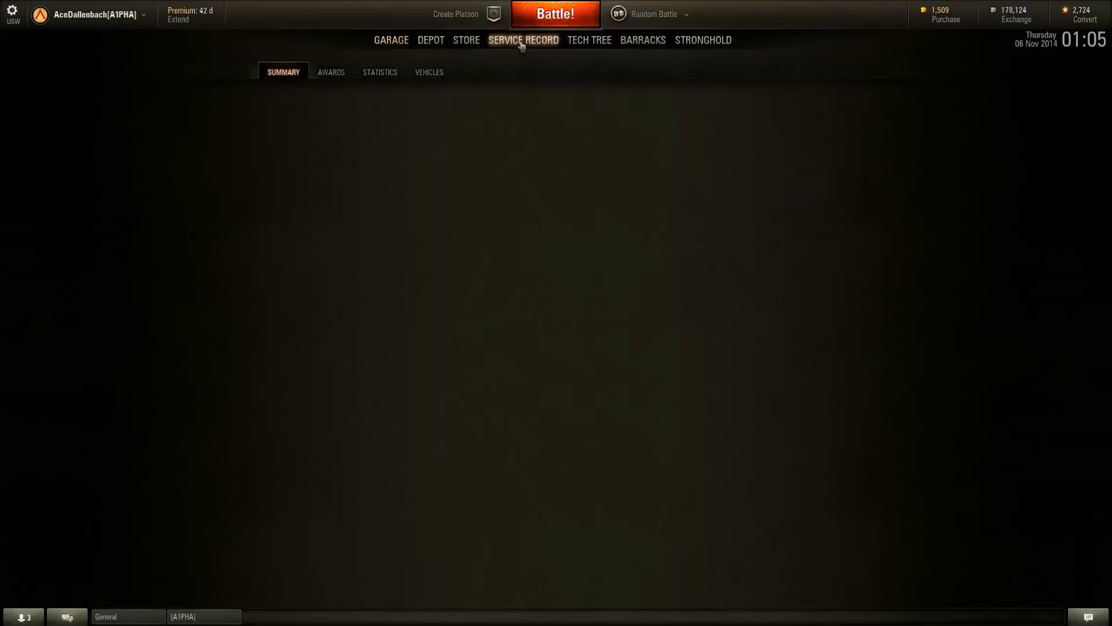
{"action": "left_click", "coordinate": [522, 40]}
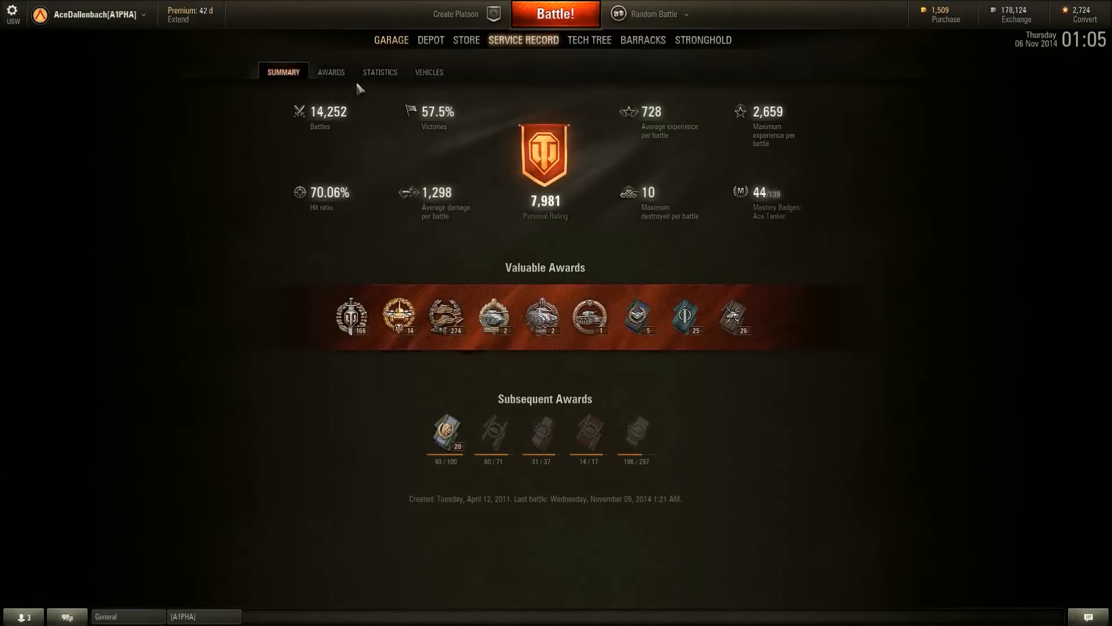
{"action": "left_click", "coordinate": [379, 72]}
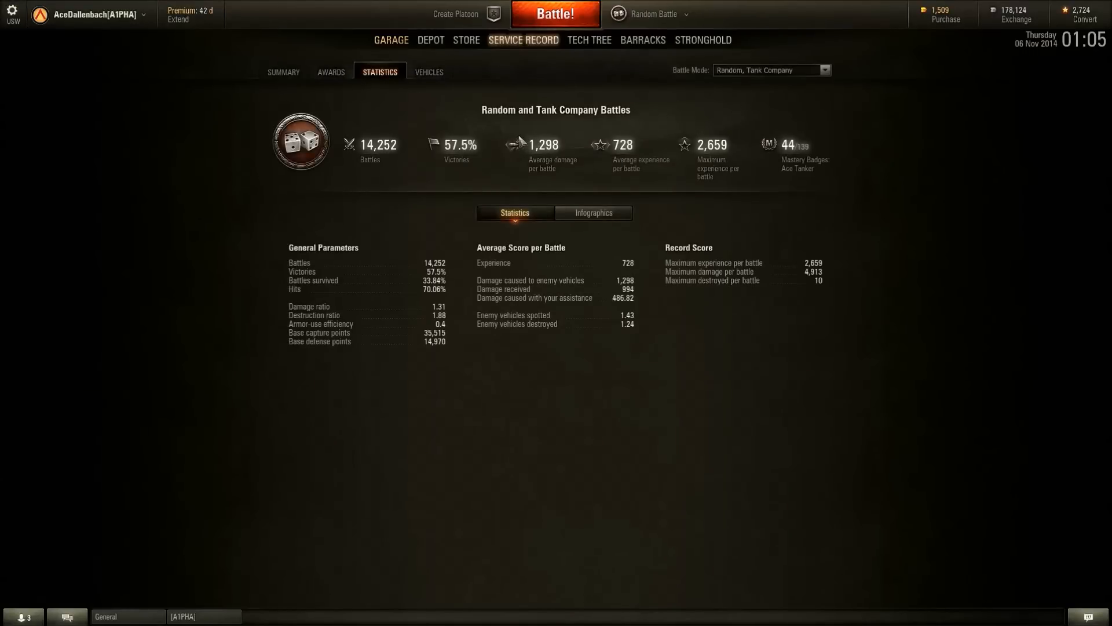
{"action": "left_click", "coordinate": [429, 72]}
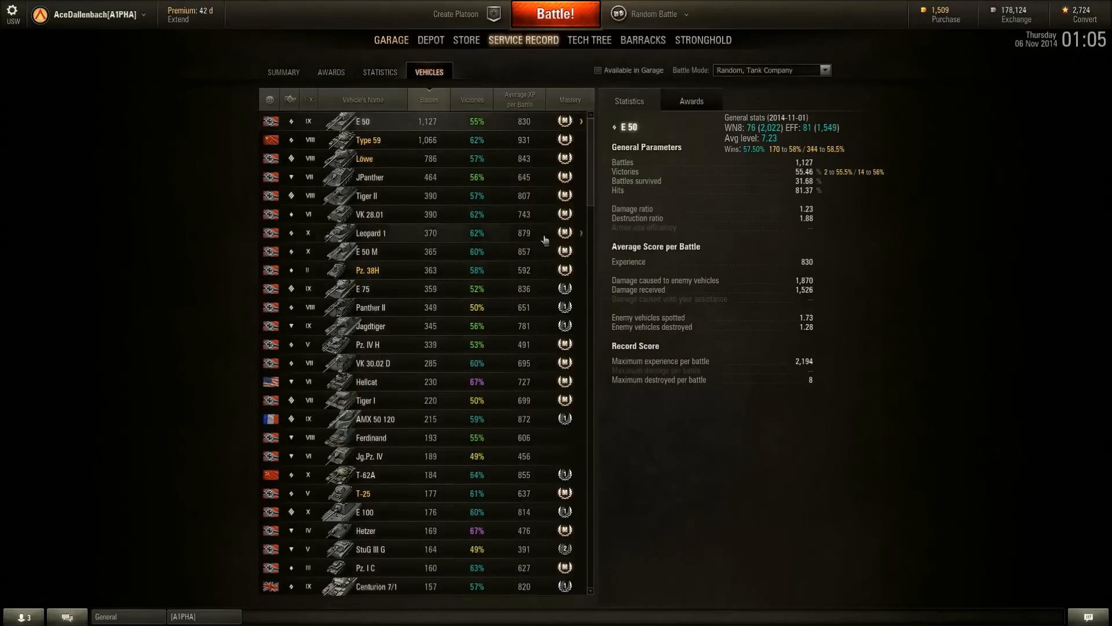
{"action": "mouse_move", "coordinate": [740, 290]}
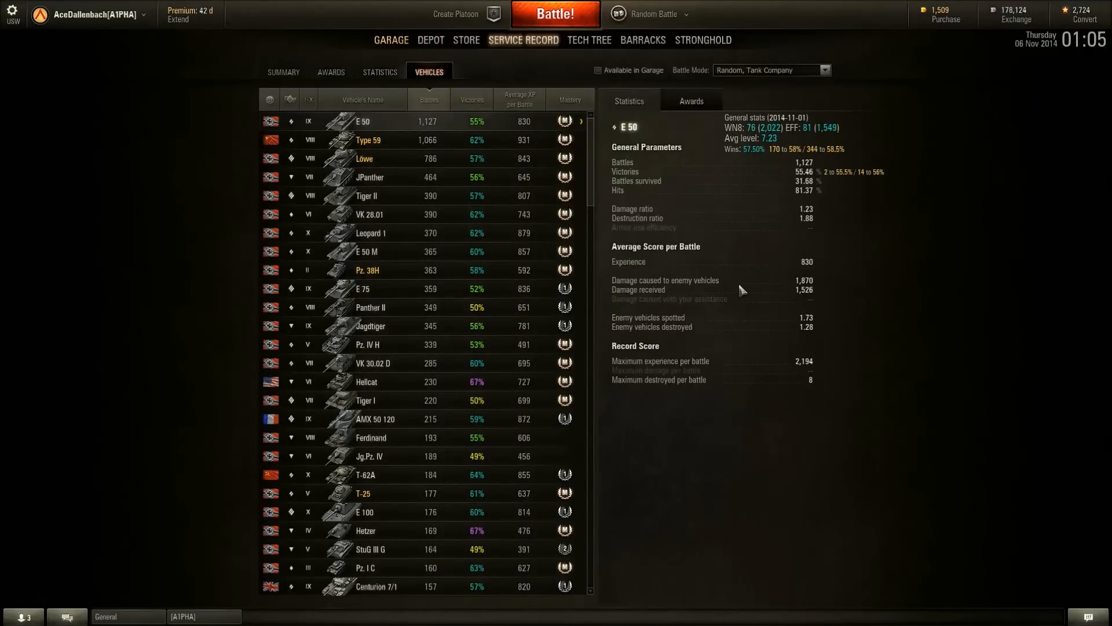
{"action": "mouse_move", "coordinate": [771, 183]}
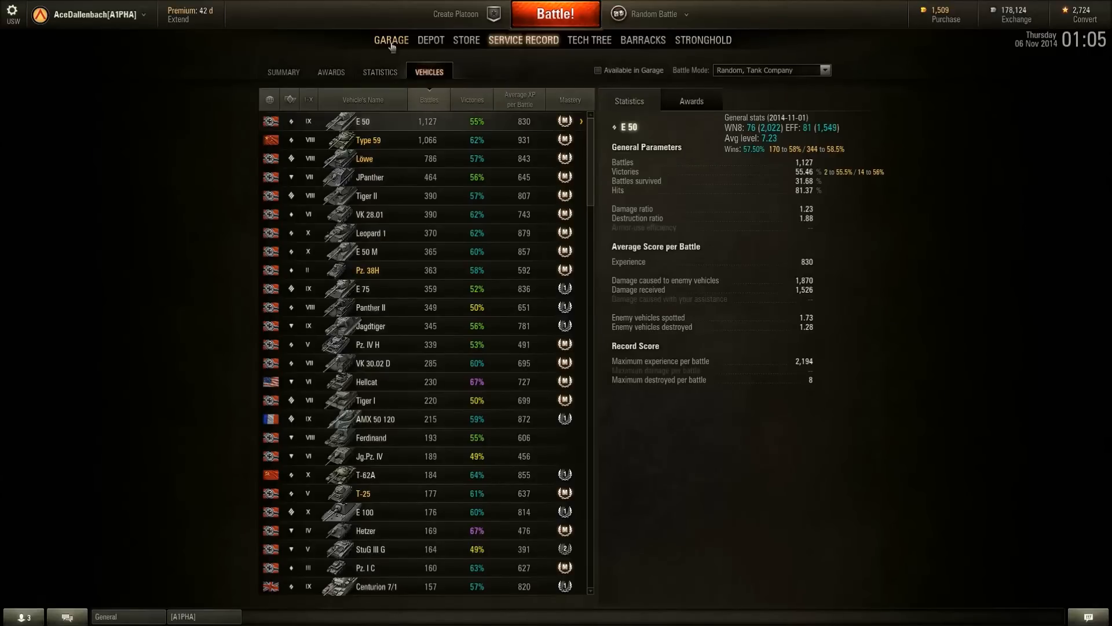
{"action": "left_click", "coordinate": [391, 40]}
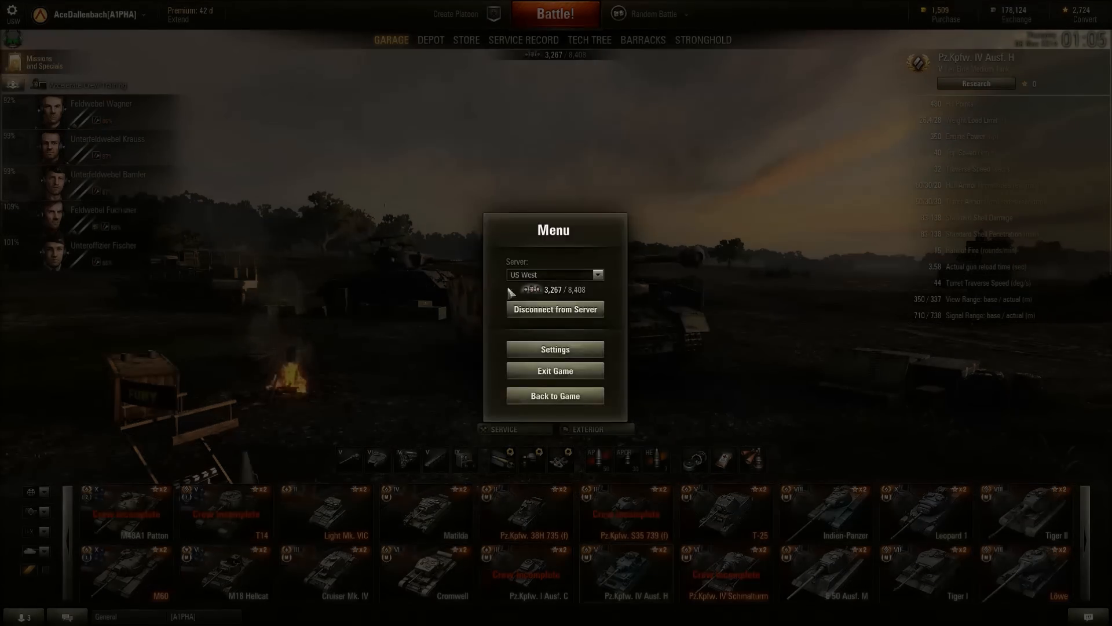
Step: Open Settings from the game menu, cancel without changes, and go back to the game
{"action": "left_click", "coordinate": [555, 348]}
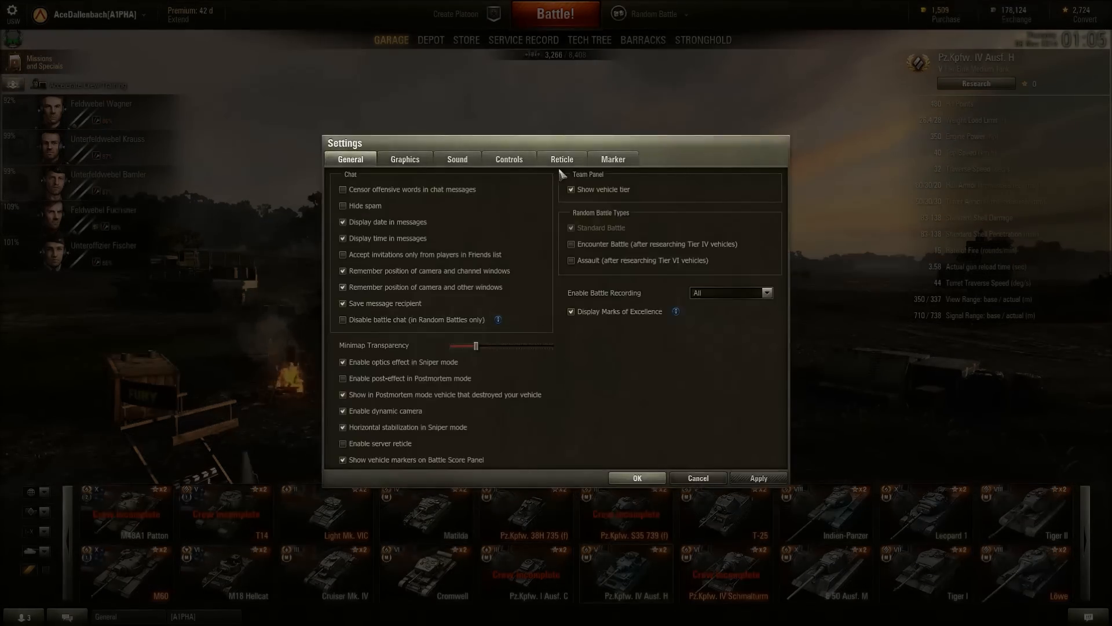
{"action": "left_click", "coordinate": [560, 158]}
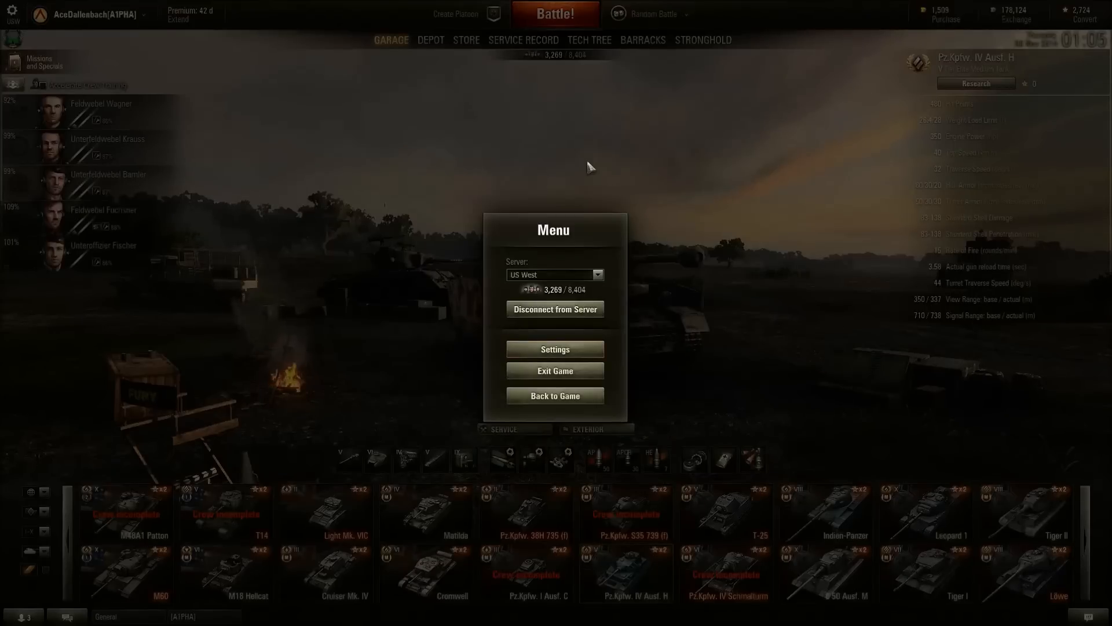
{"action": "left_click", "coordinate": [555, 395]}
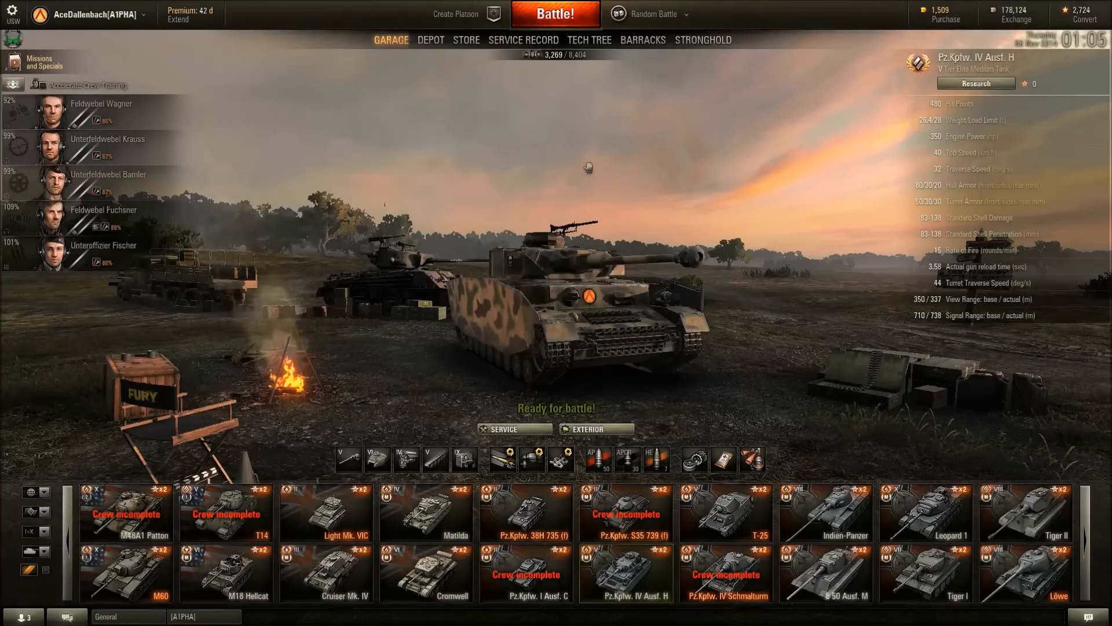